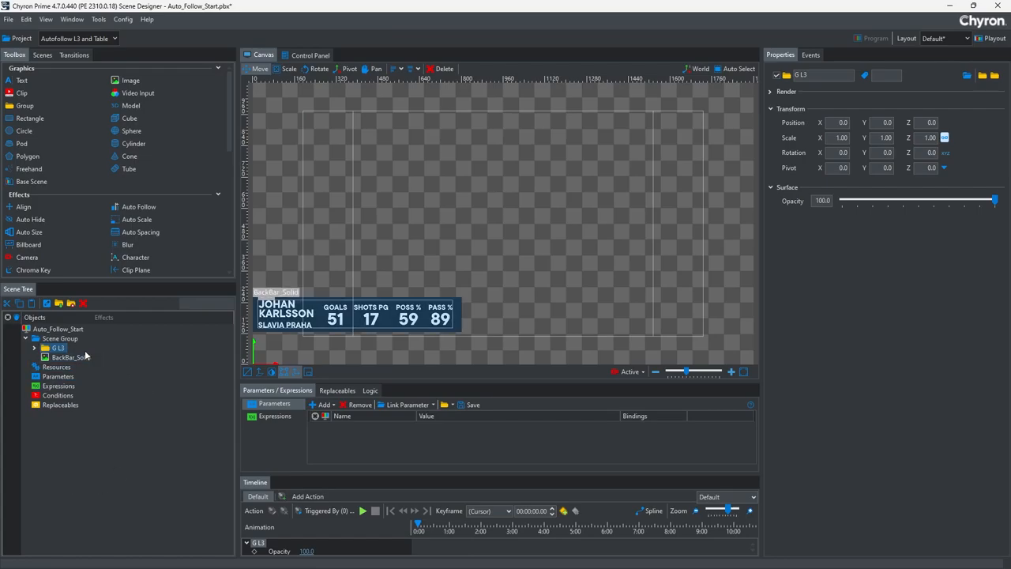
# - Expand G L3 and G Name, and briefly show G Stat1–4 inside G Stats before collapsing it
pyautogui.click(35, 348)
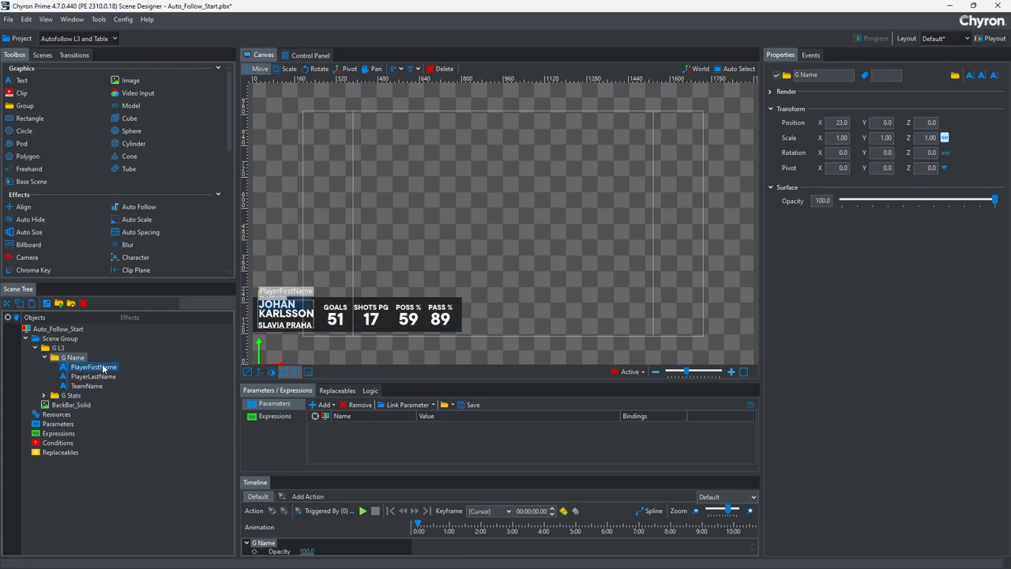
pyautogui.click(70, 395)
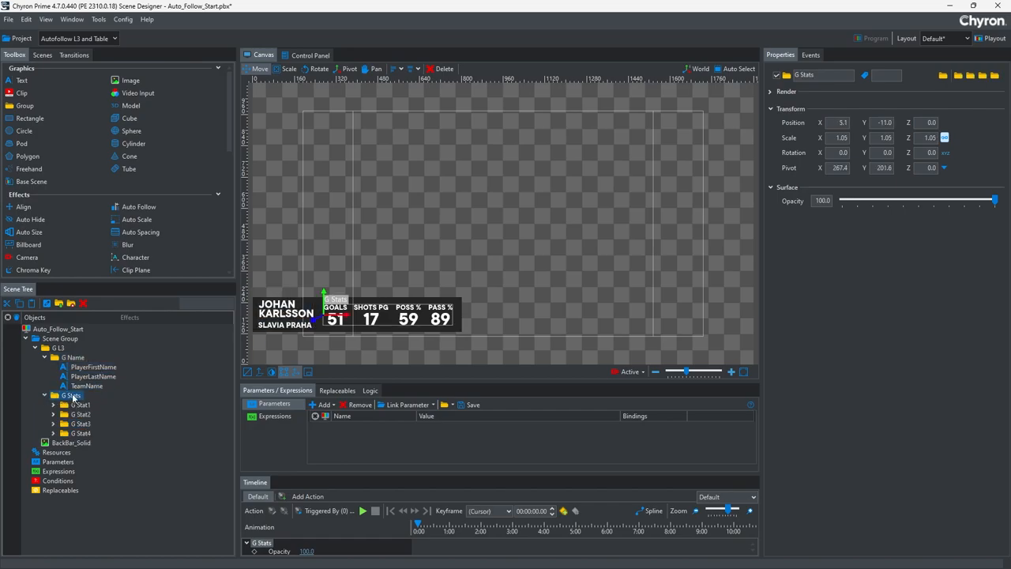
pyautogui.click(45, 395)
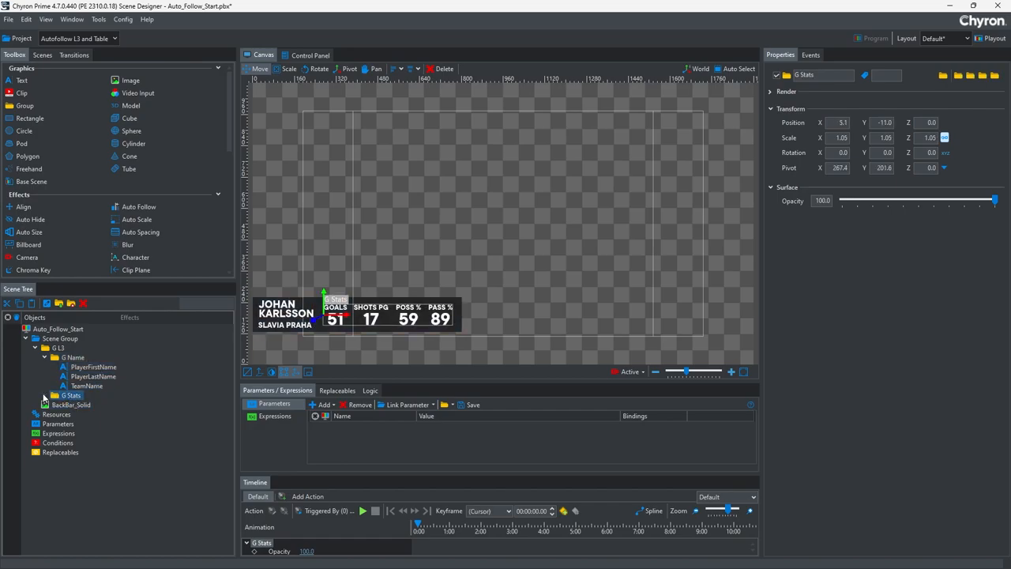
pyautogui.click(74, 357)
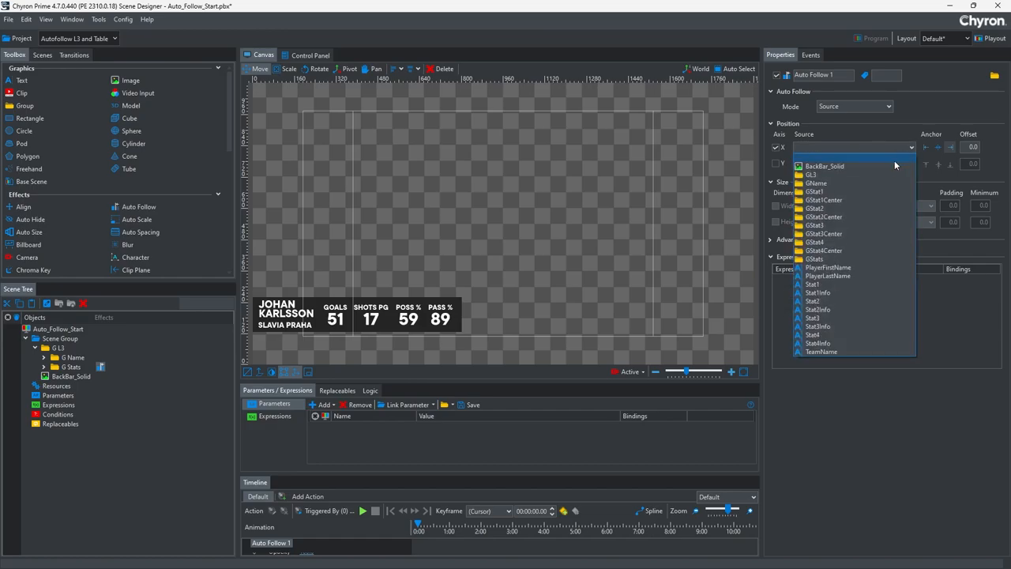
# - Have G Stats follow GName on Position X with an offset of -214
pyautogui.click(816, 184)
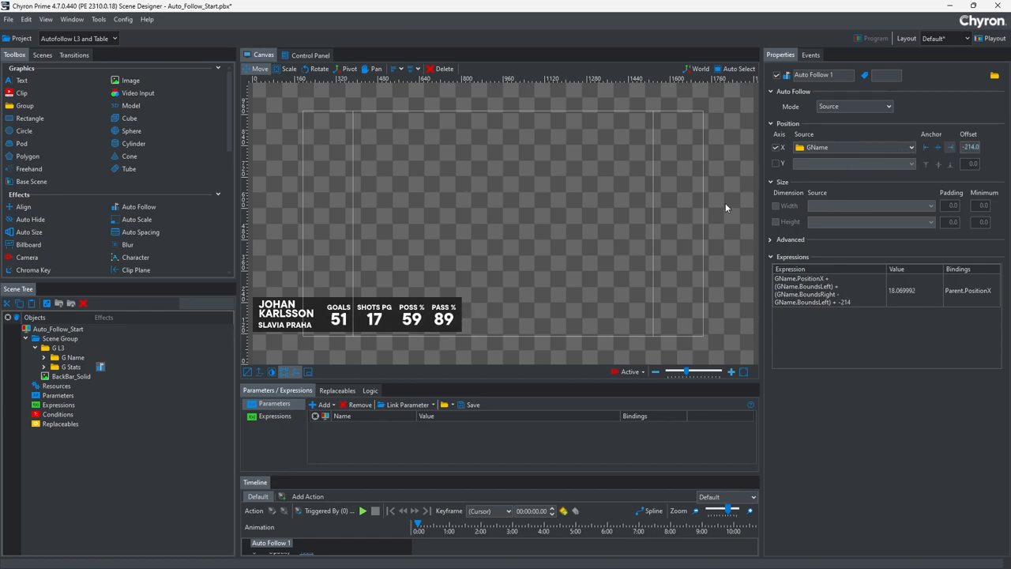
pyautogui.click(70, 376)
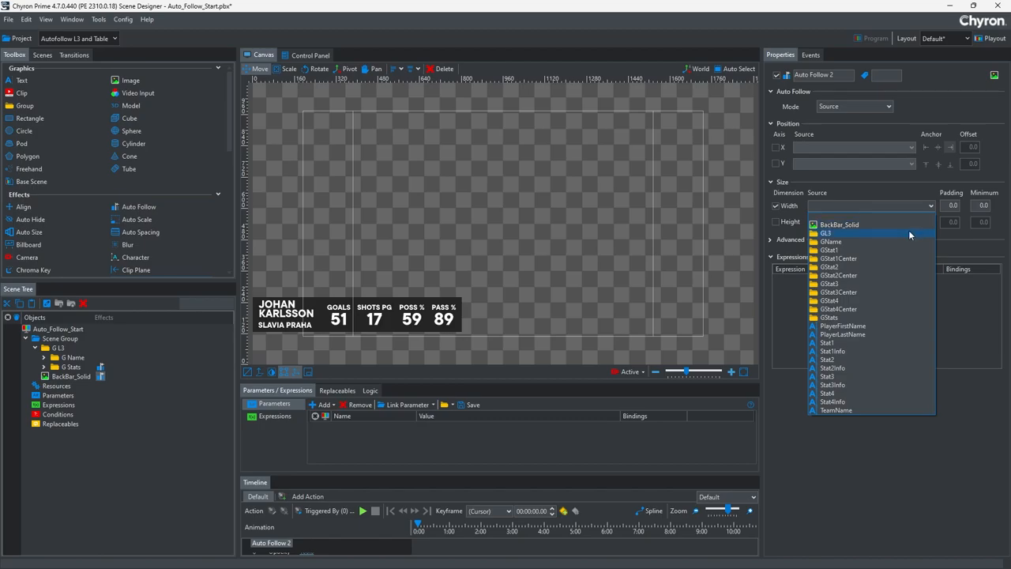
# - Make BackBar_Solid's width track GL3 with 35 padding, with the name group expanded again
pyautogui.click(827, 233)
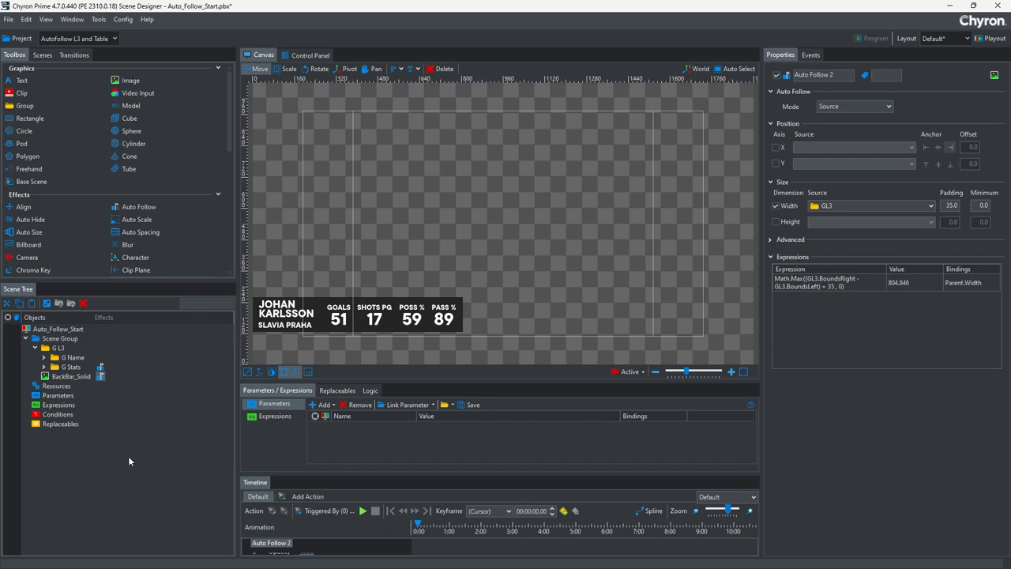
pyautogui.click(45, 357)
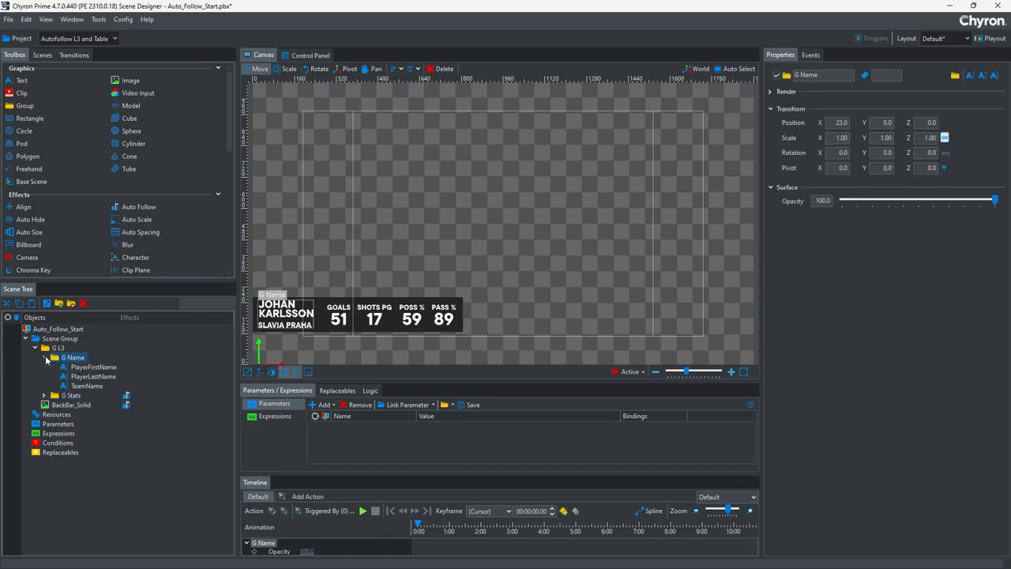
# - Select PlayerLastName under G Name and view its Text property, Karlsson
pyautogui.click(93, 376)
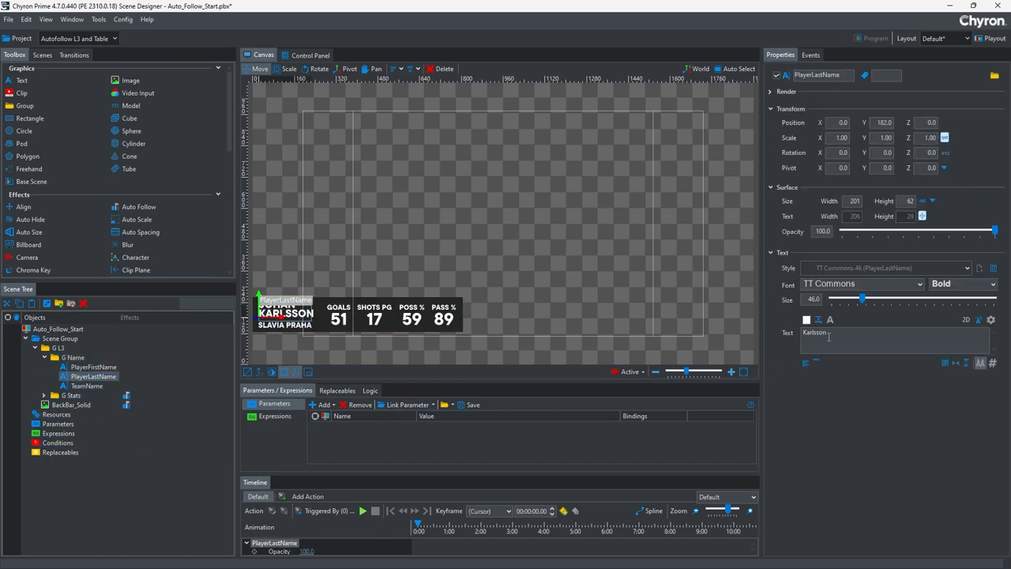
pyautogui.write('XX')
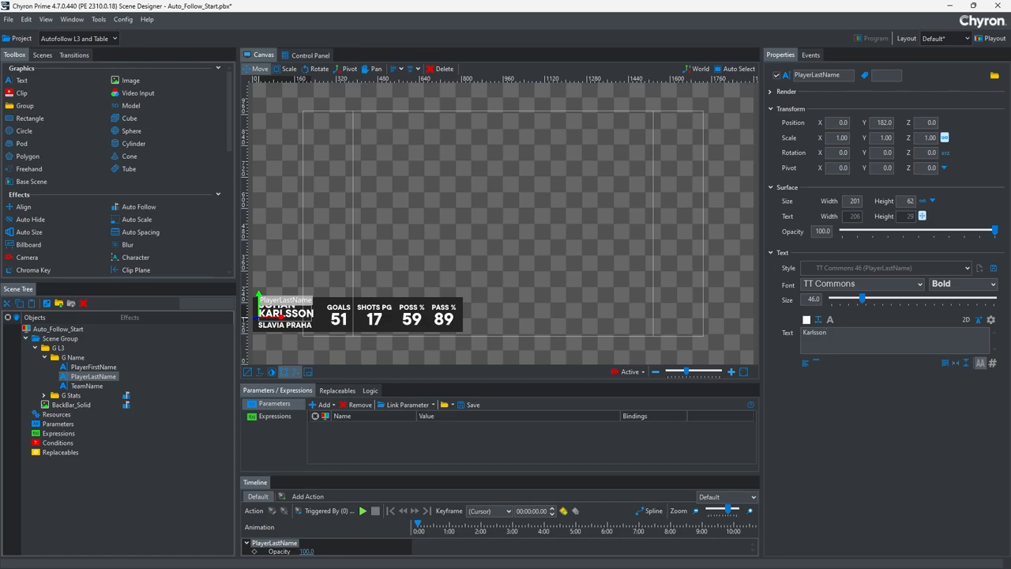
pyautogui.click(60, 347)
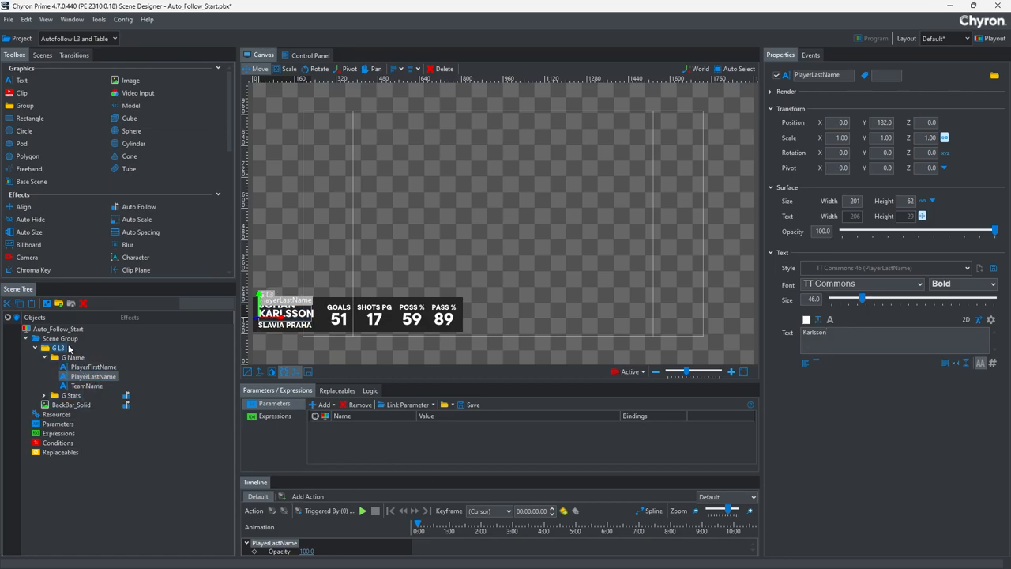